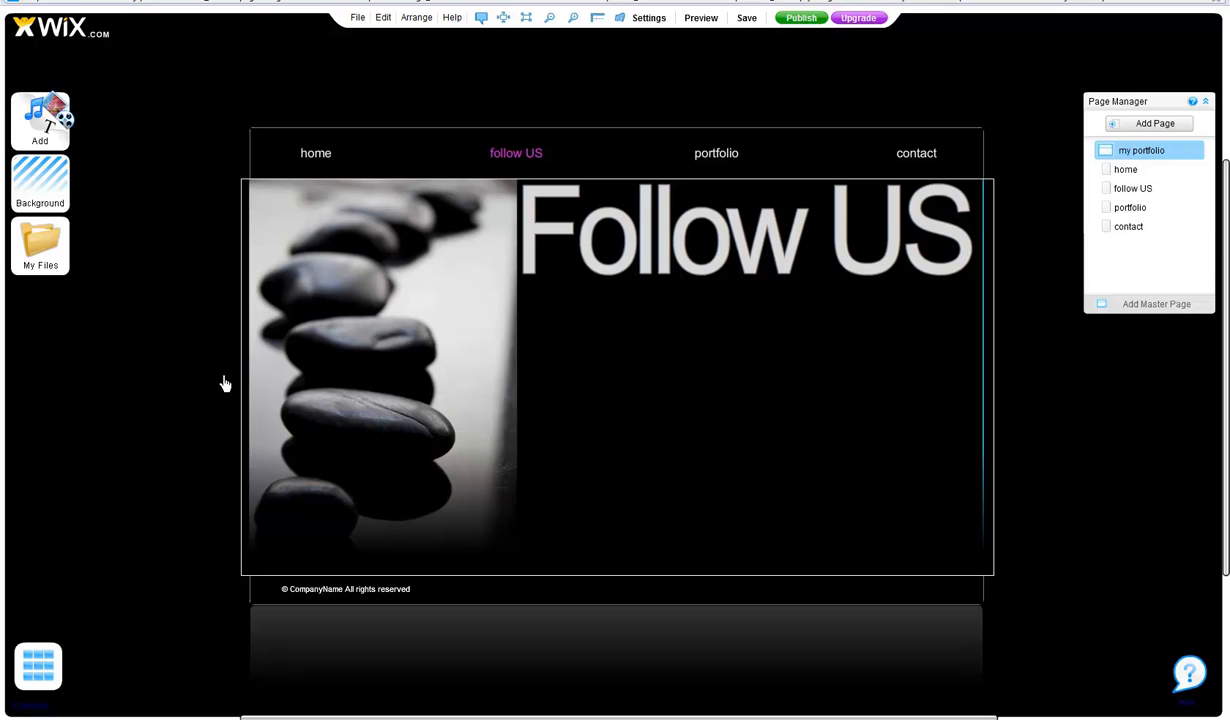
mouse_move(768, 388)
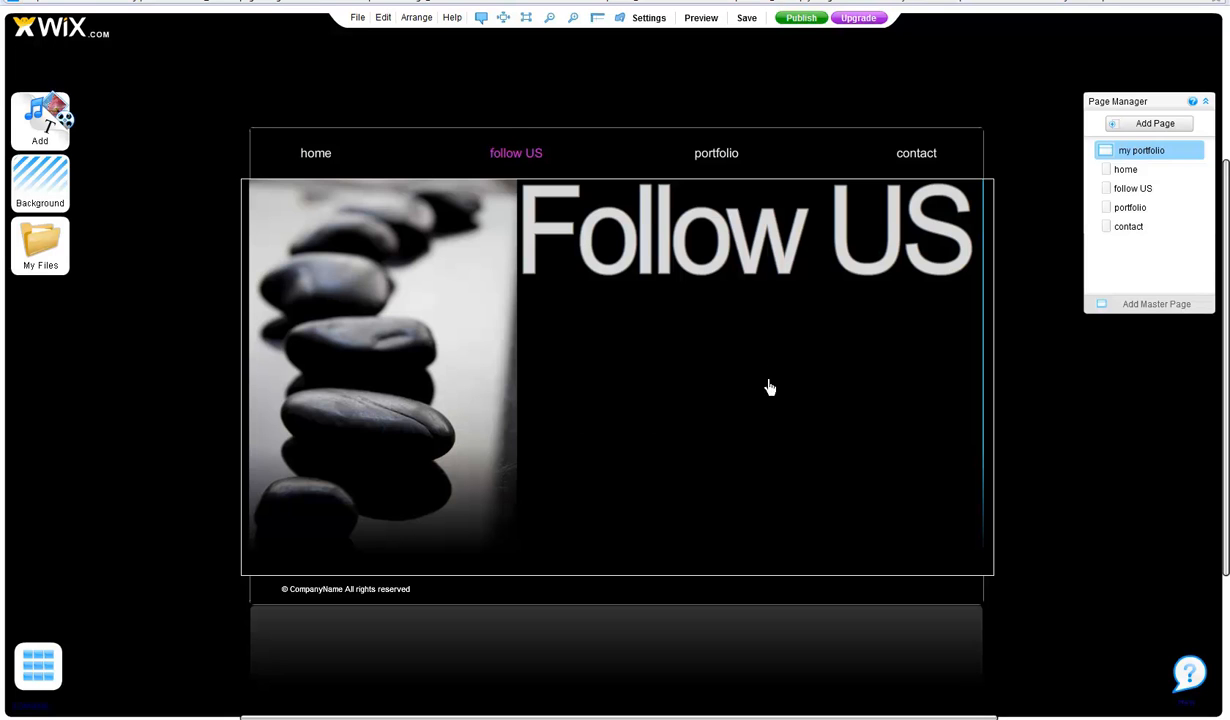
mouse_move(802, 332)
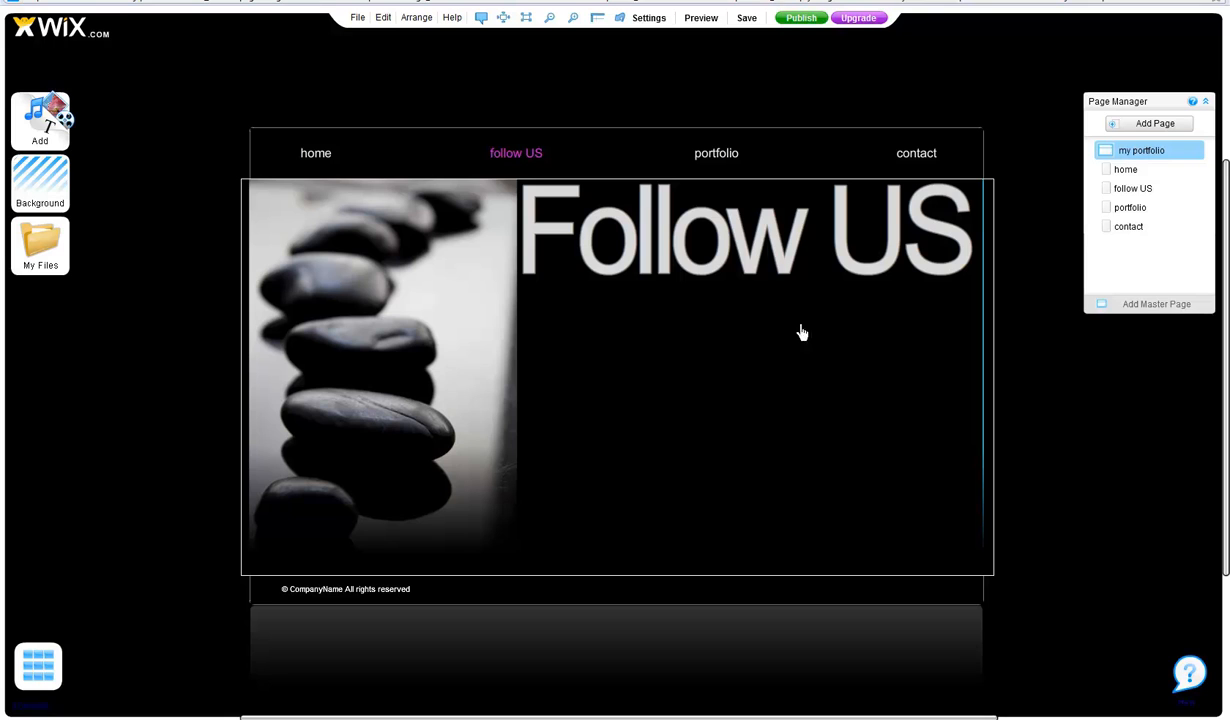
mouse_move(762, 300)
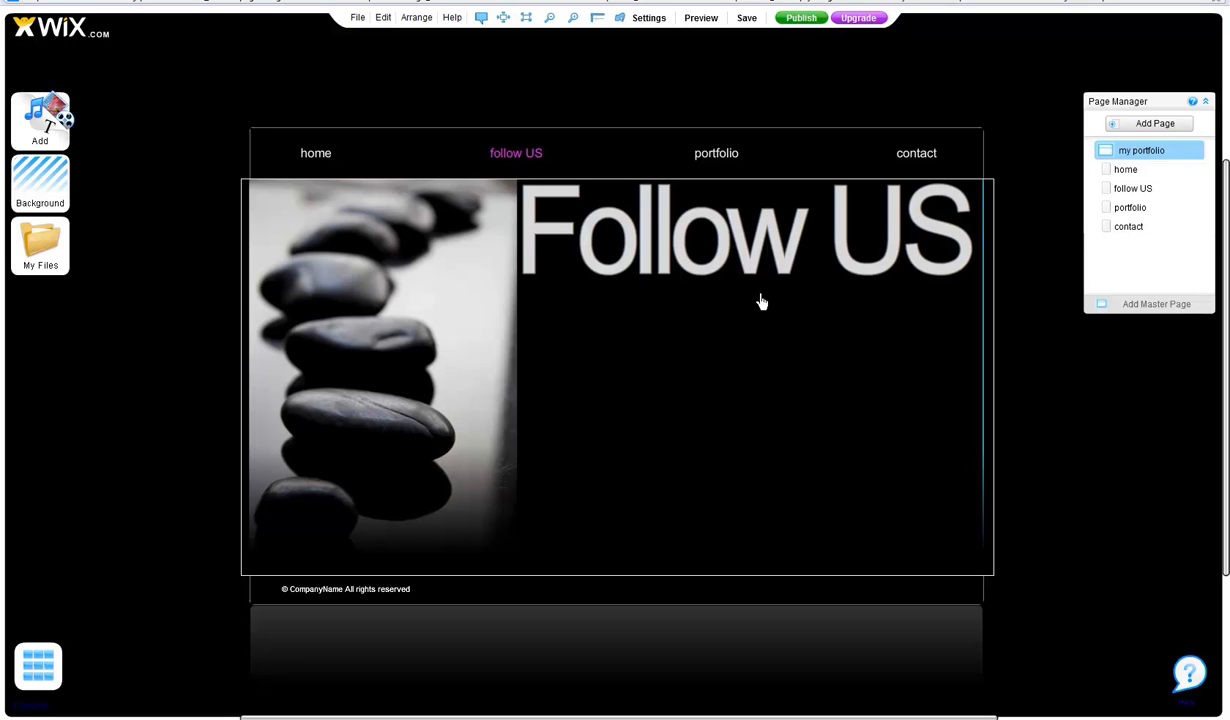
mouse_move(738, 362)
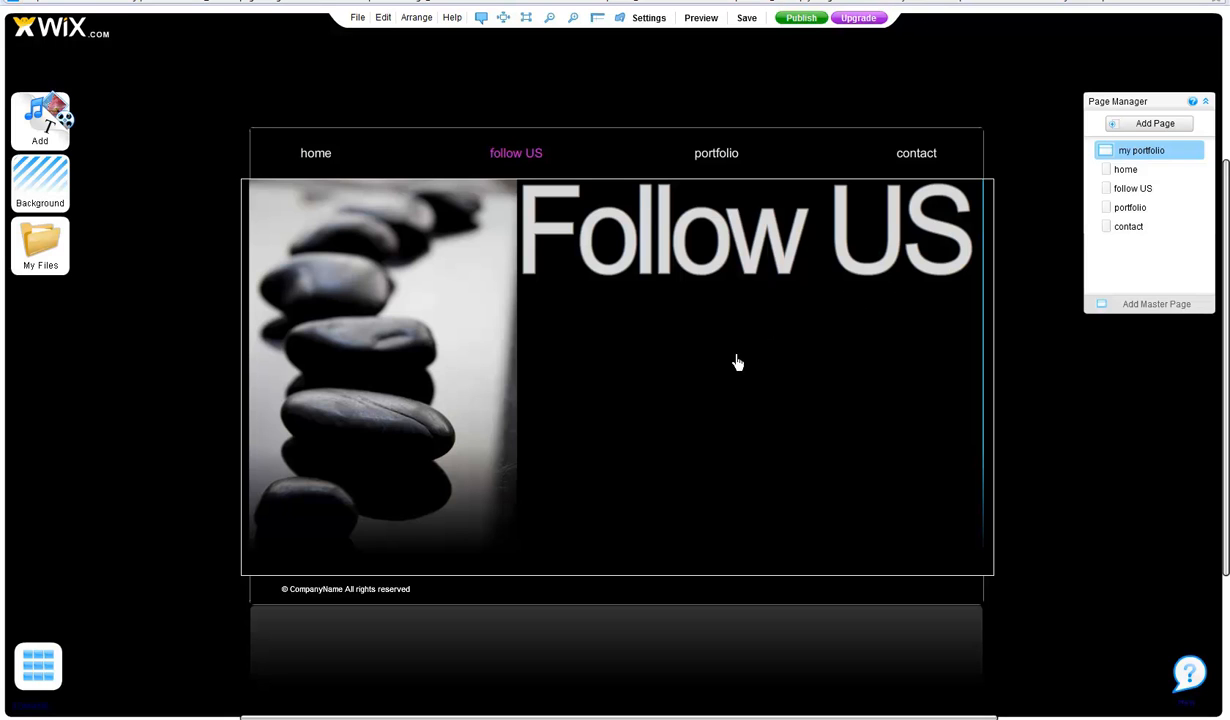
mouse_move(740, 384)
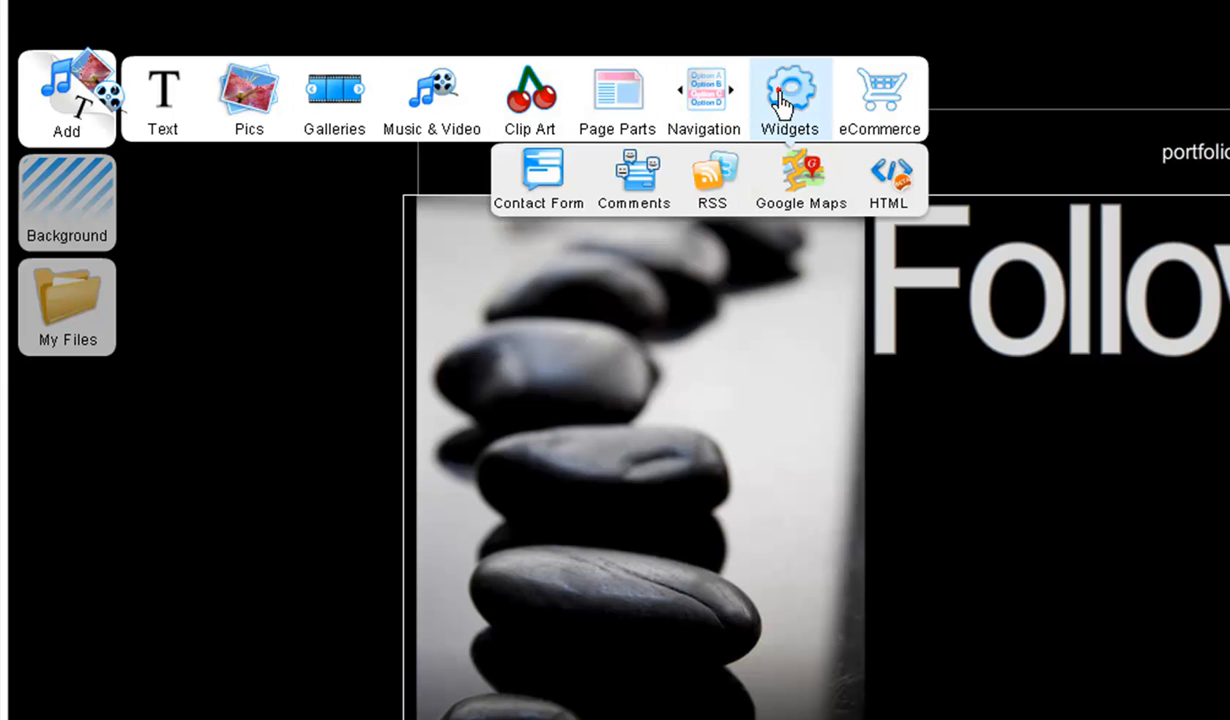
mouse_move(712, 178)
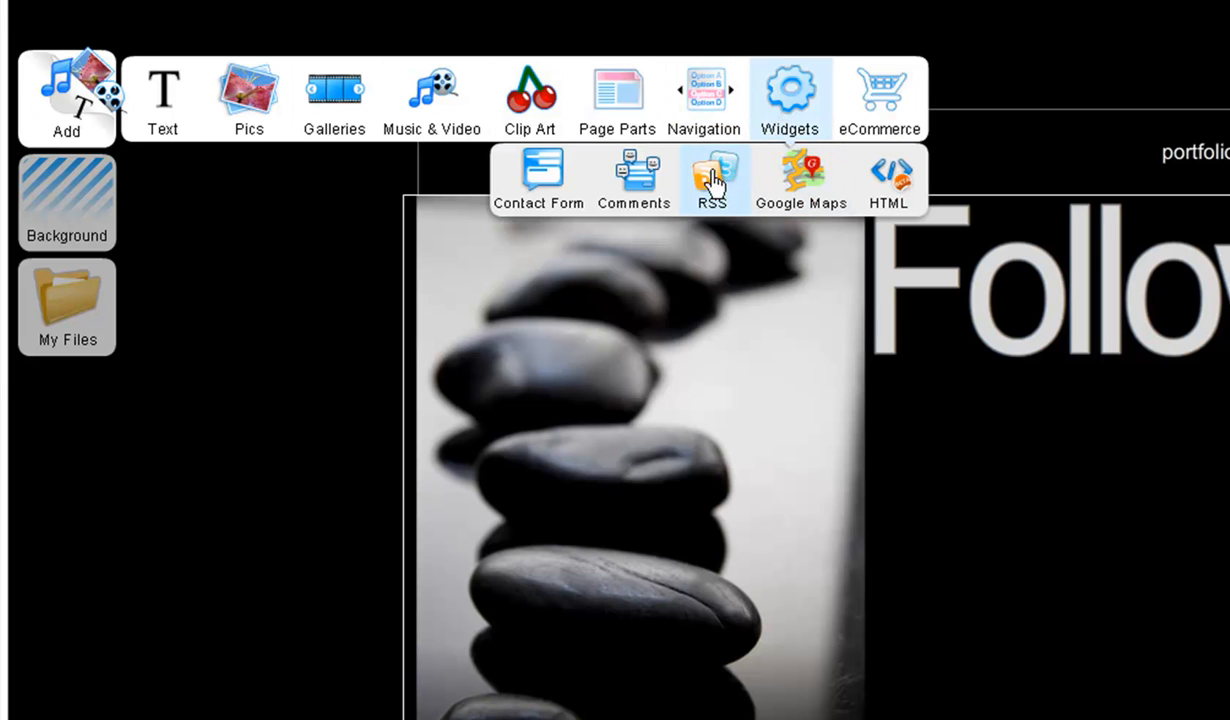
Place an RSS Slideshow from the feed widgets category onto the Follow US page
left_click(712, 170)
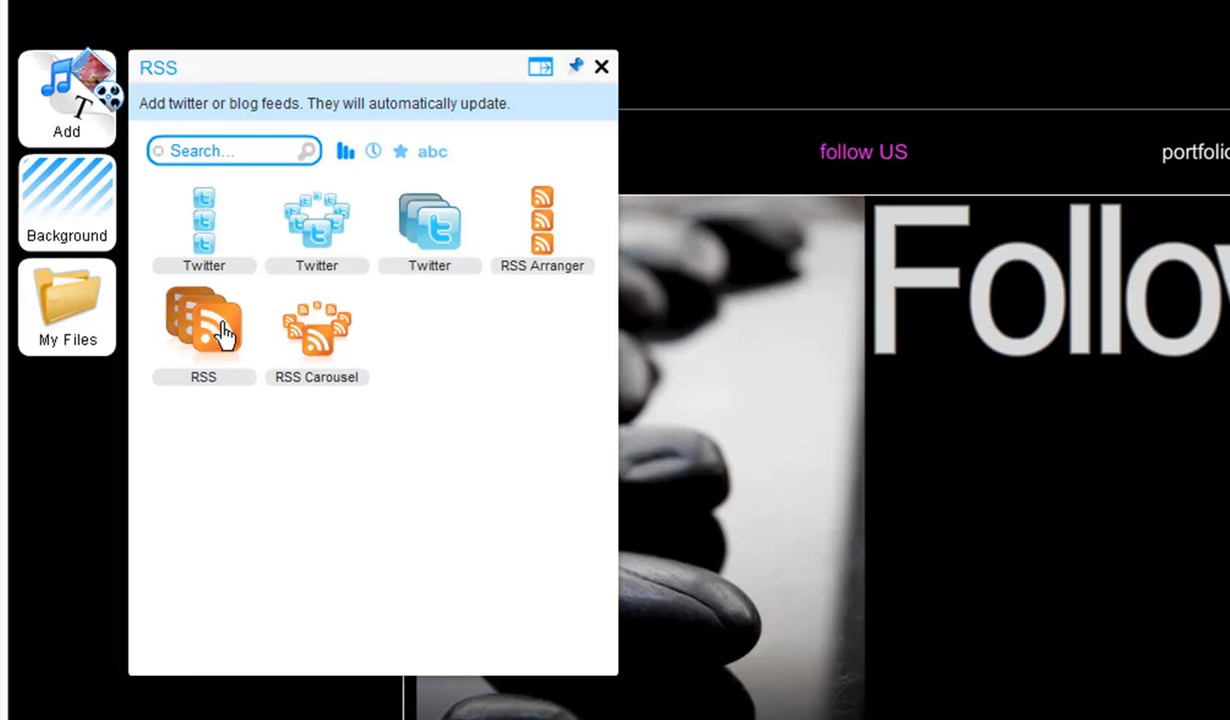
left_click(204, 320)
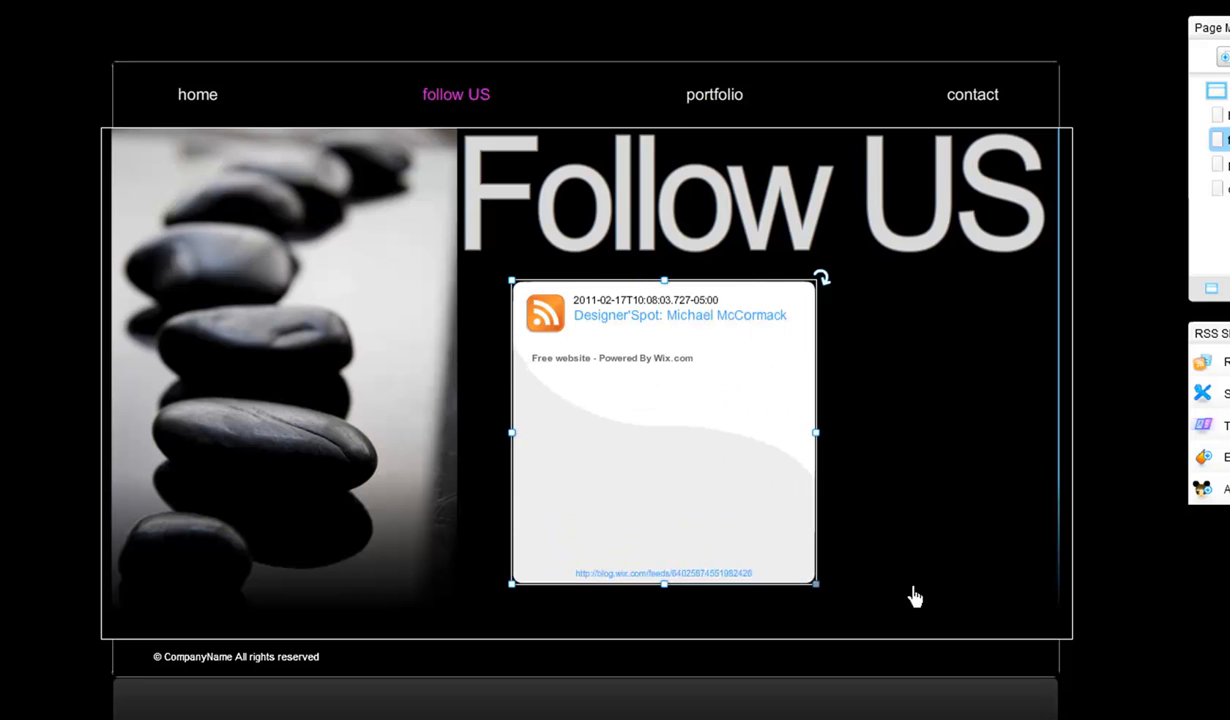
Enlarge the RSS slideshow and bring up its RSS feed address settings
left_click_drag(816, 432, 952, 448)
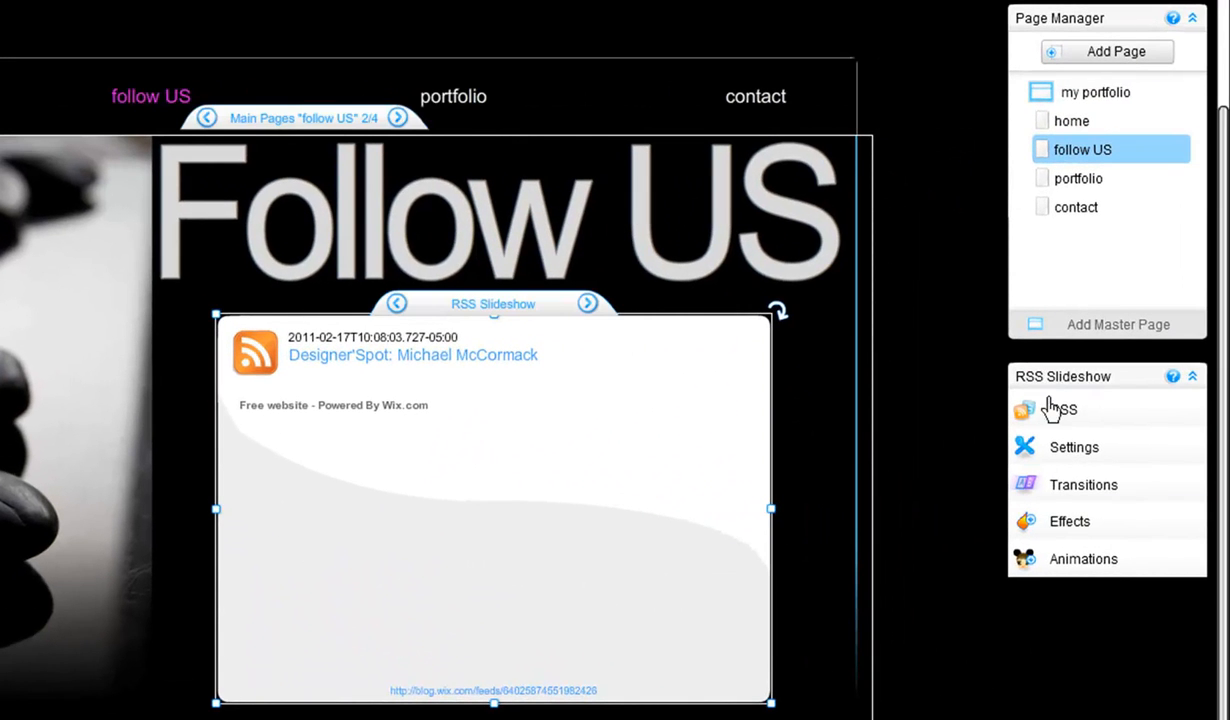
left_click(1064, 410)
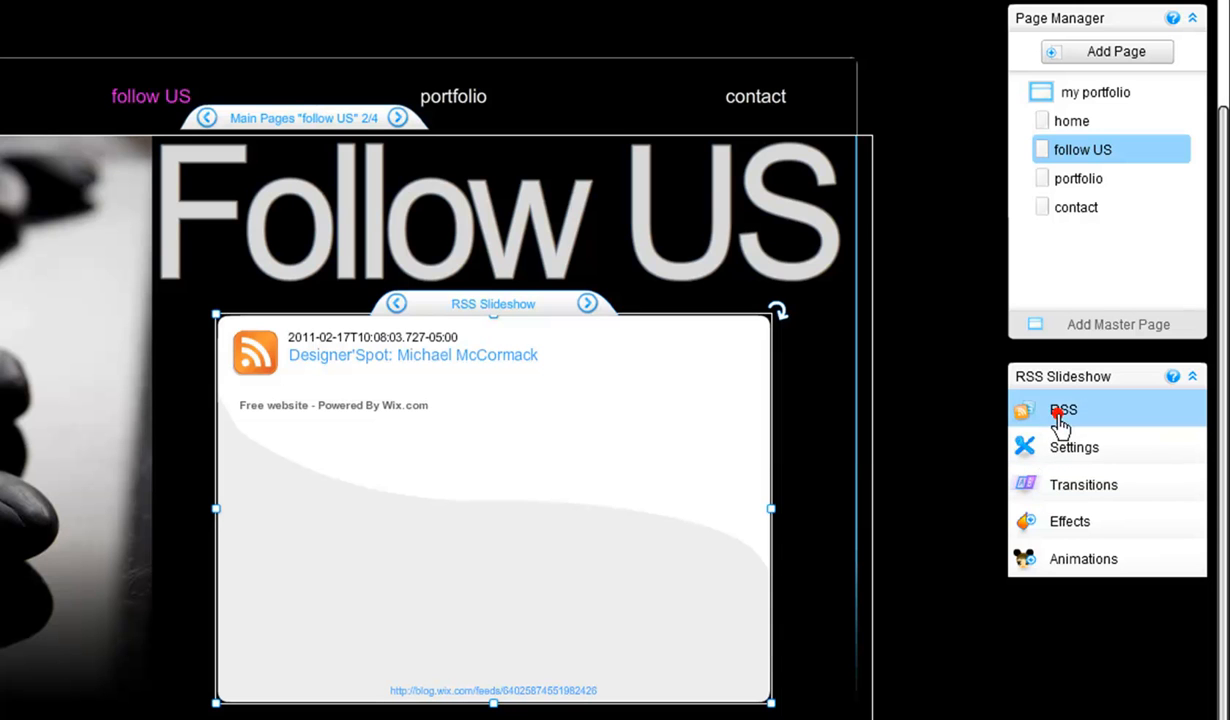
left_click(1064, 410)
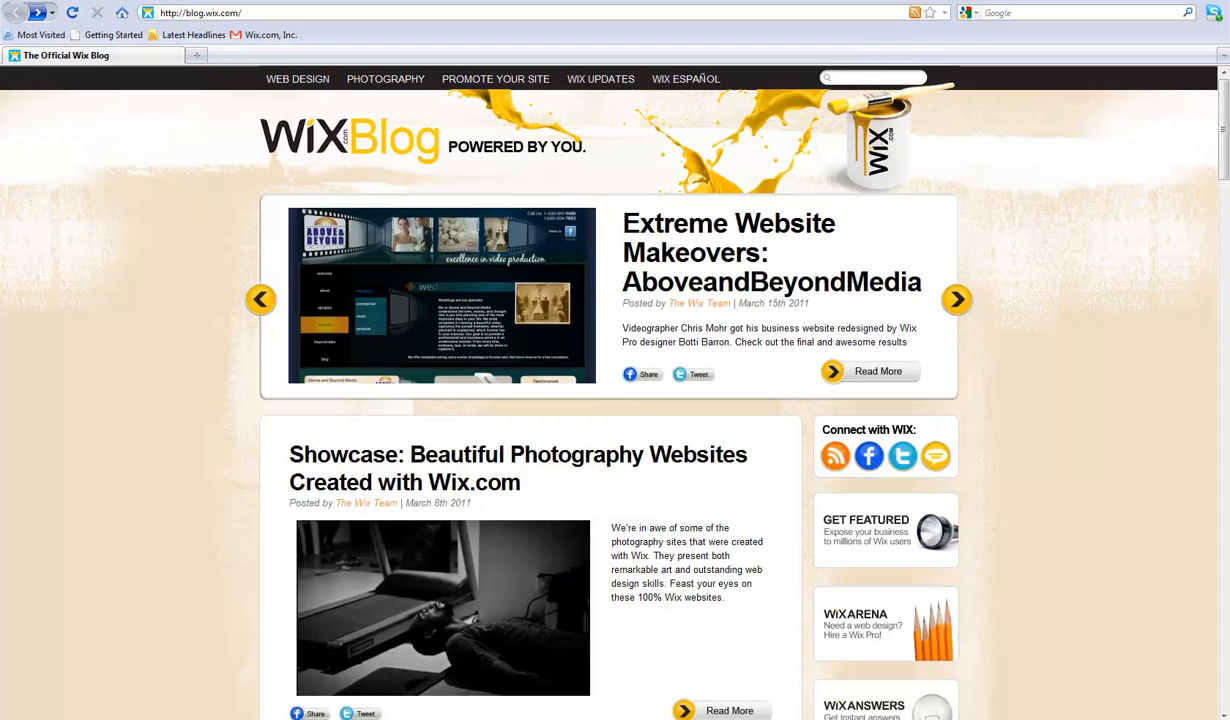
From blog.wix.com, follow the RSS icon under Connect with Wix to the blog's feed page
left_click(954, 300)
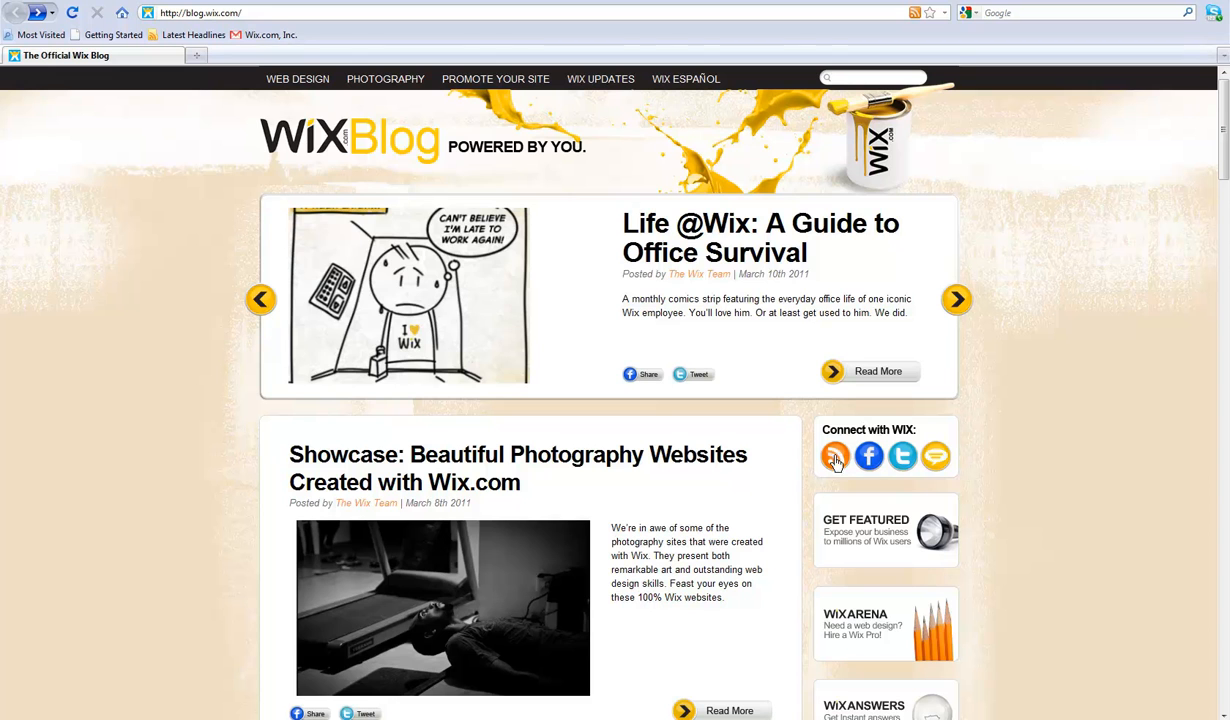
left_click(954, 300)
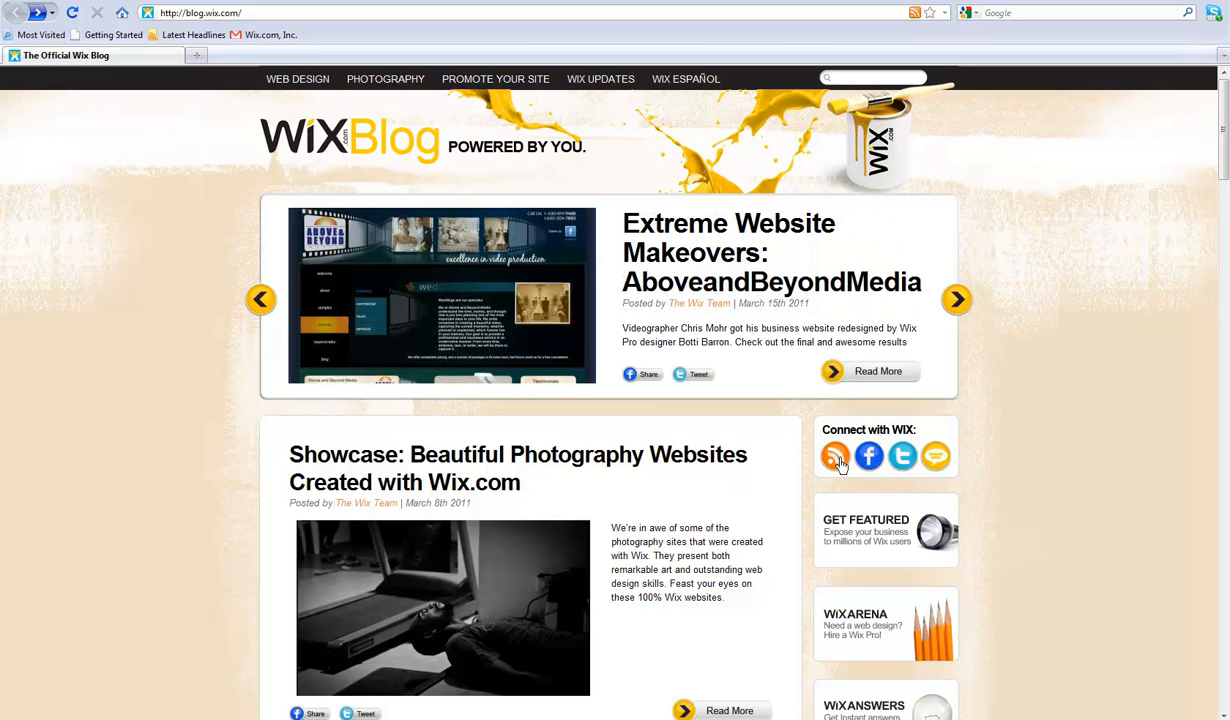
mouse_move(836, 458)
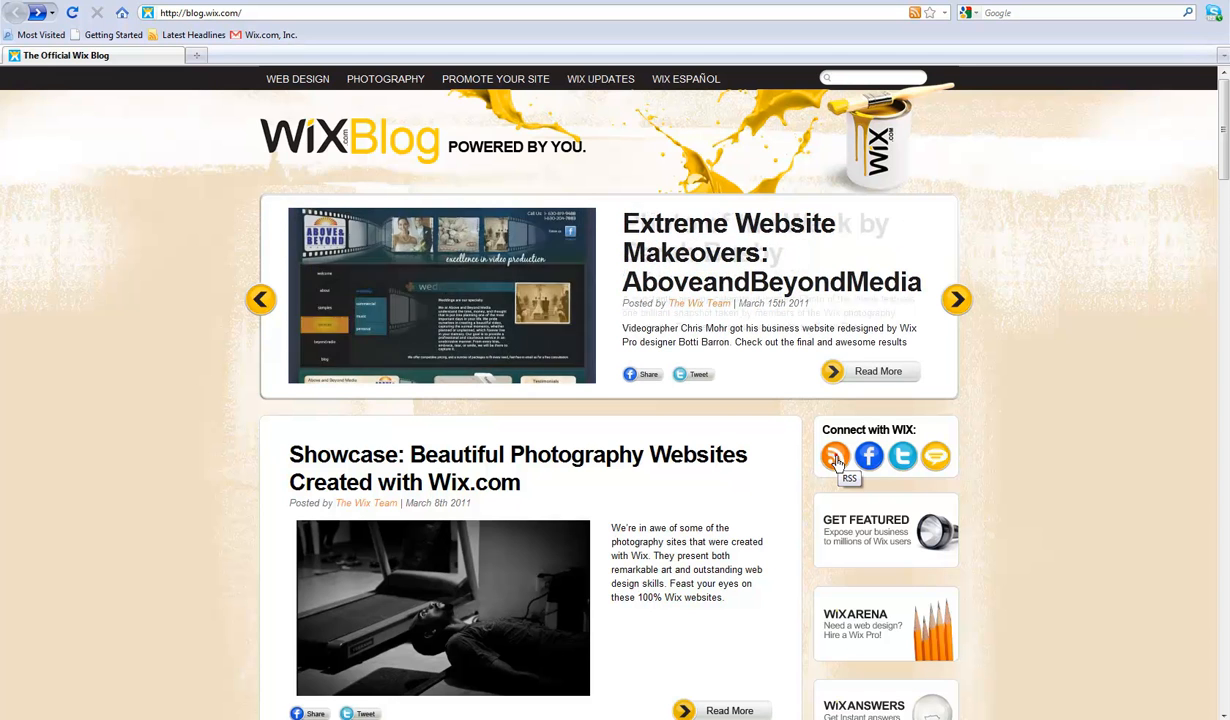
left_click(834, 456)
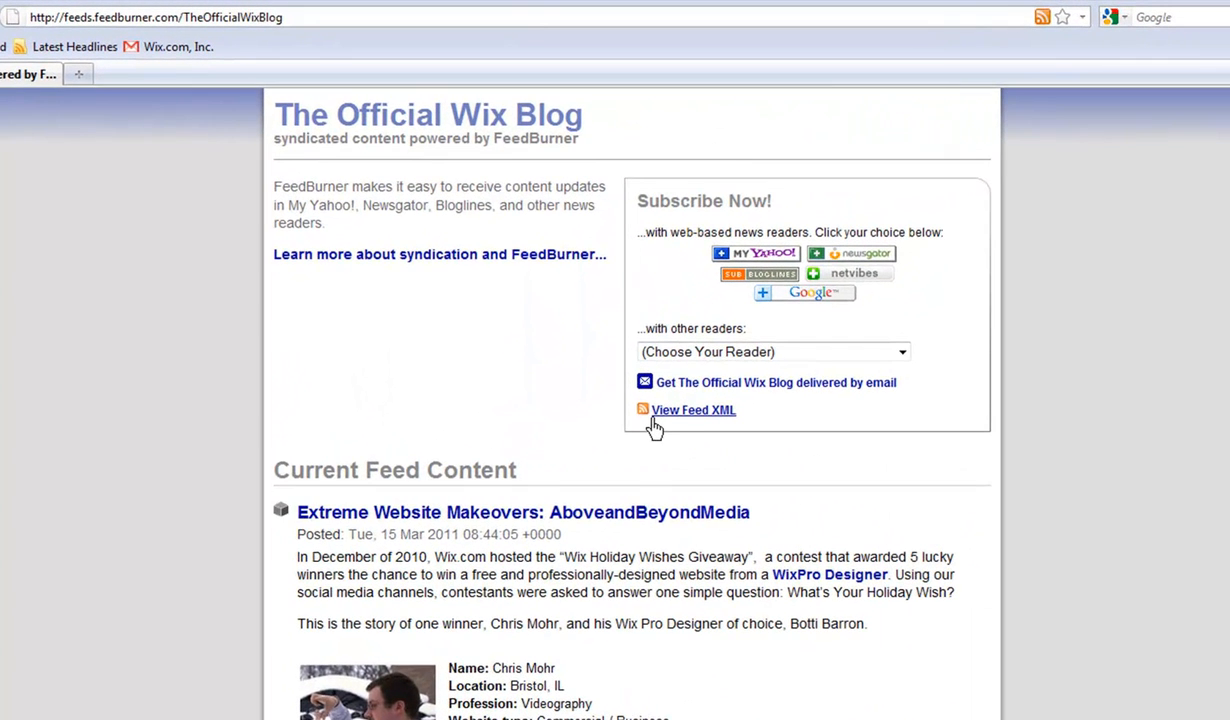
mouse_move(640, 424)
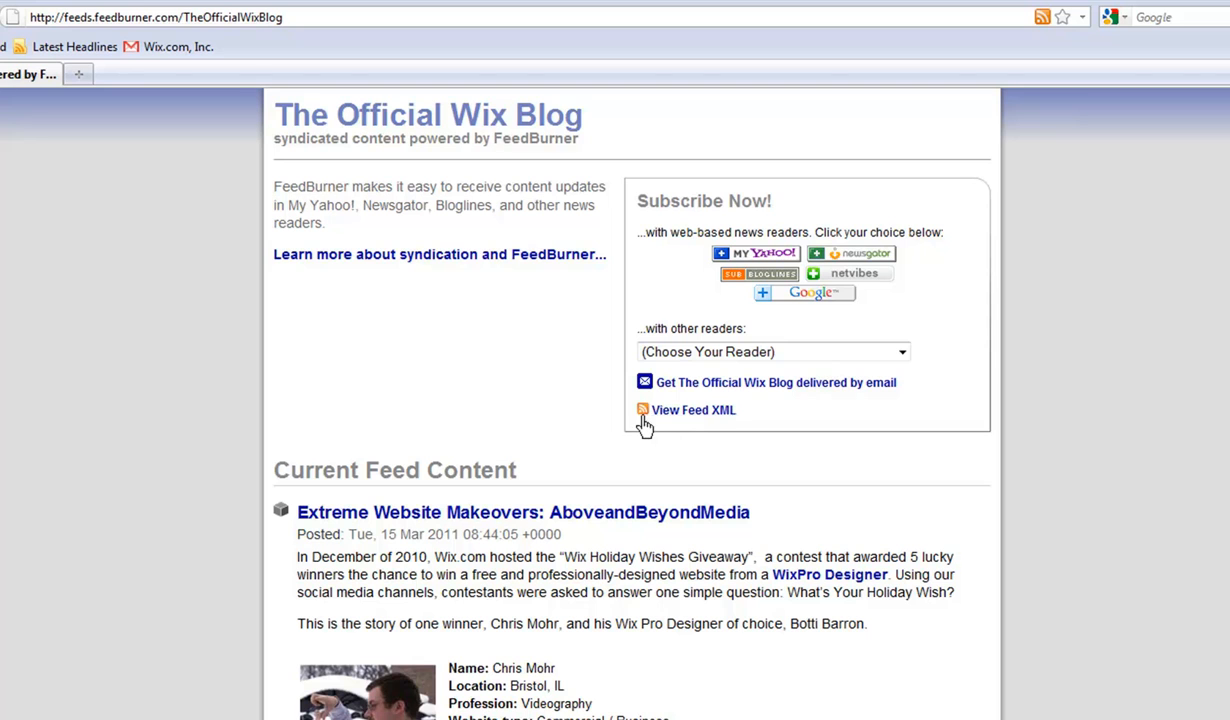
mouse_move(664, 420)
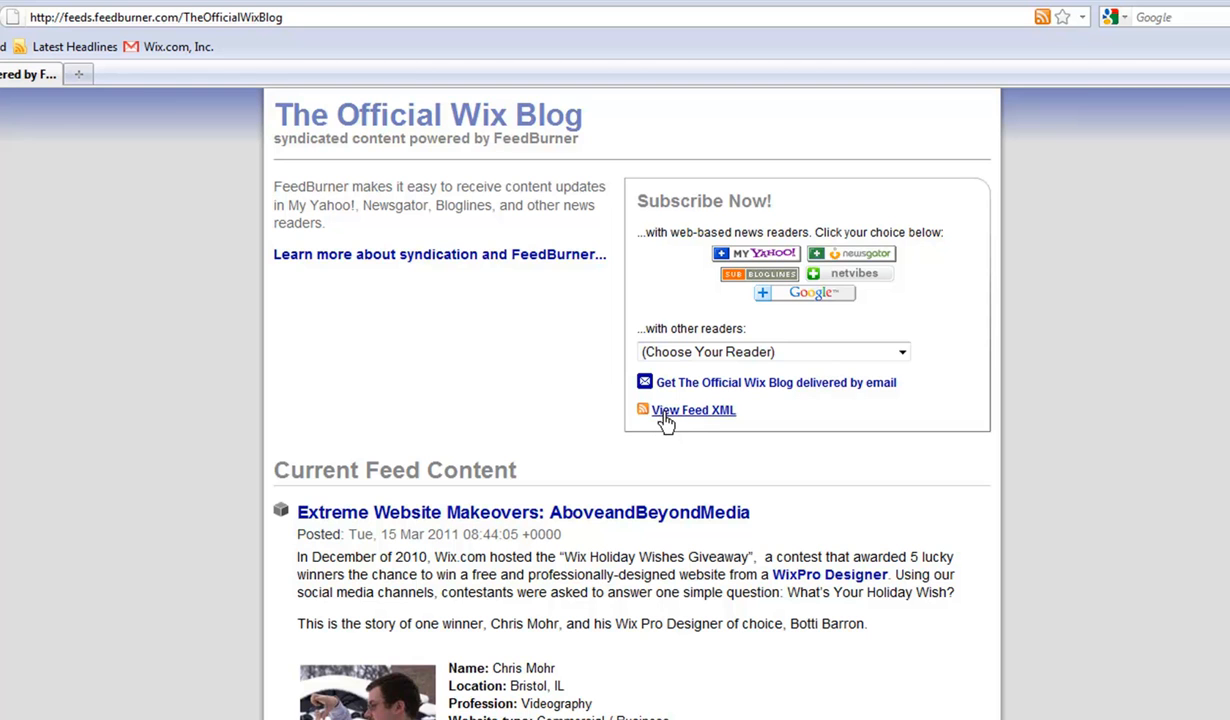
View the Official Wix Blog feed as XML and copy its FeedBurner address
left_click(694, 410)
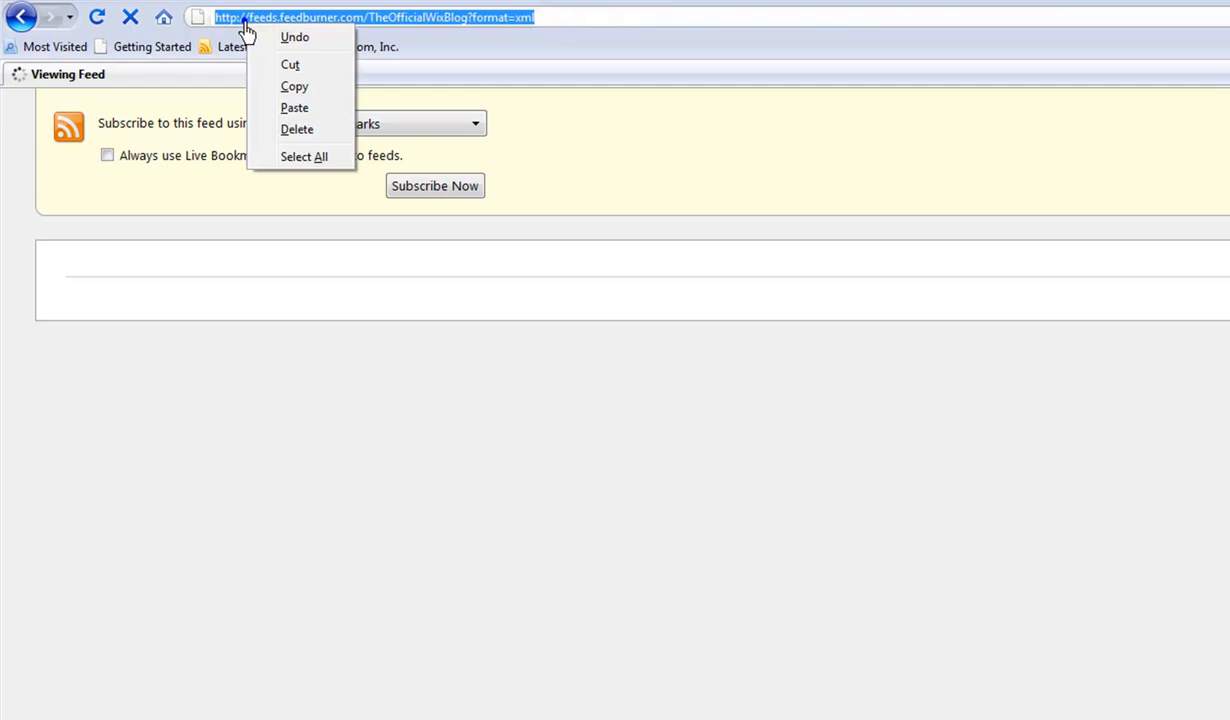
left_click(118, 180)
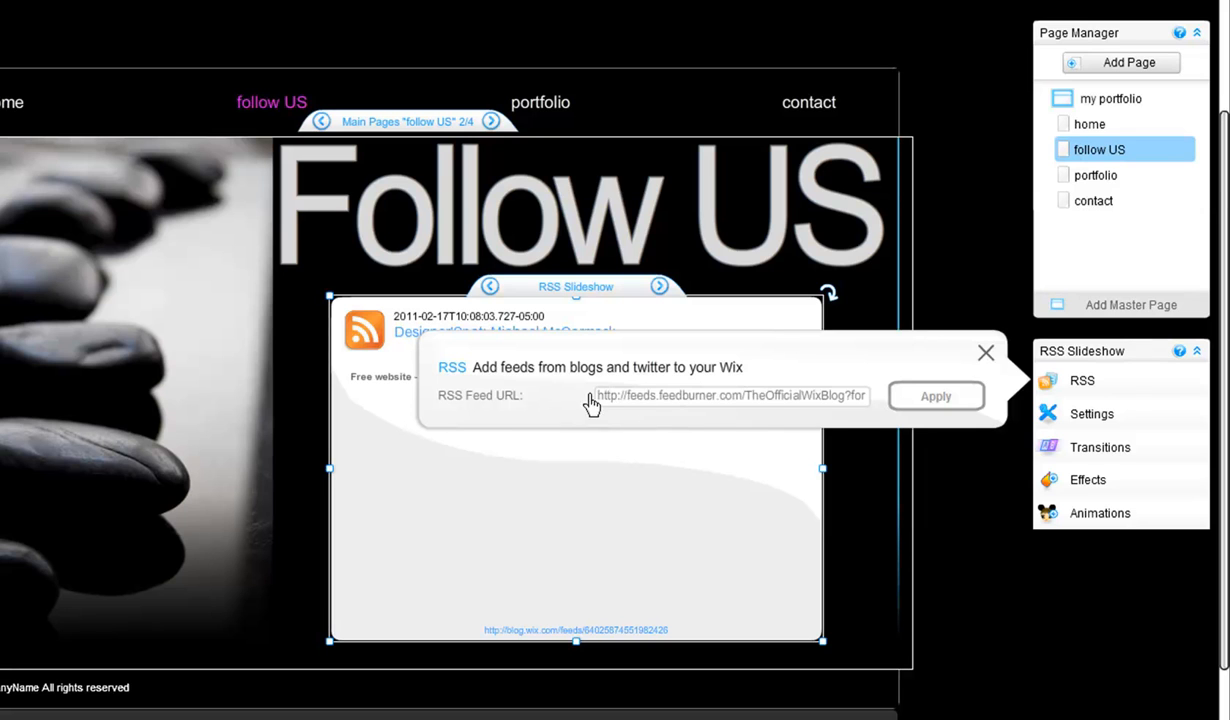
Apply the pasted FeedBurner URL so the slideshow shows the latest Wix Blog post
left_click(984, 352)
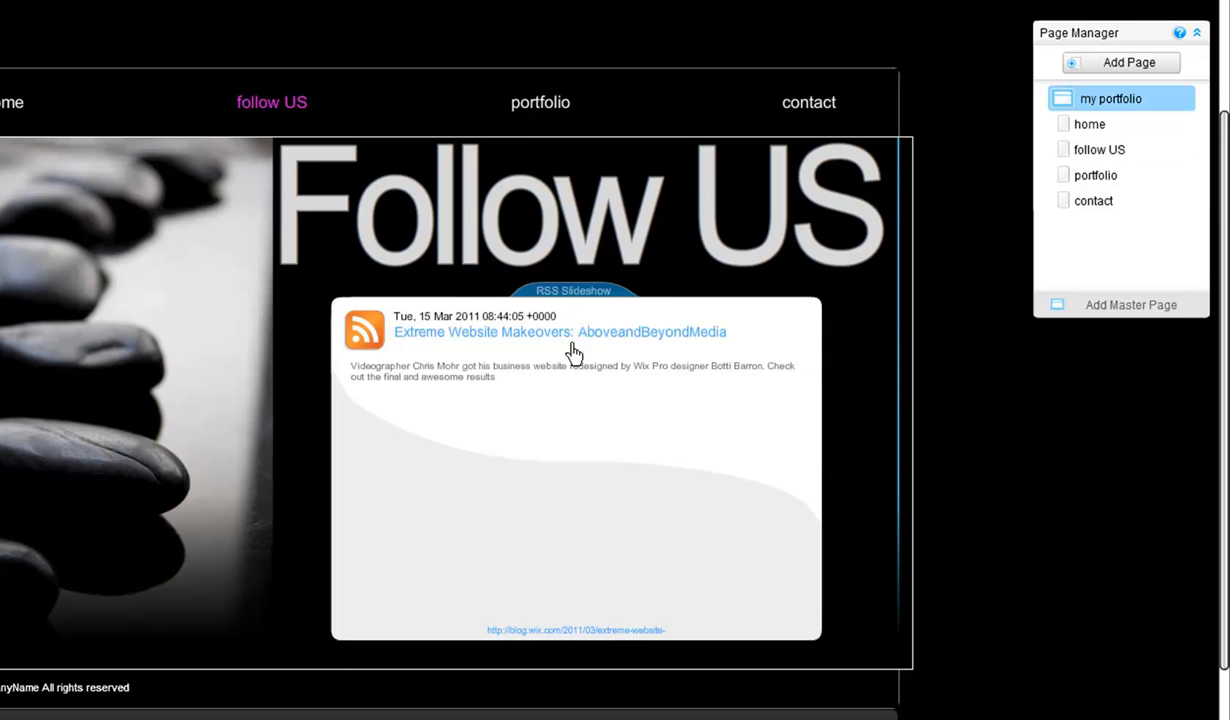
mouse_move(692, 352)
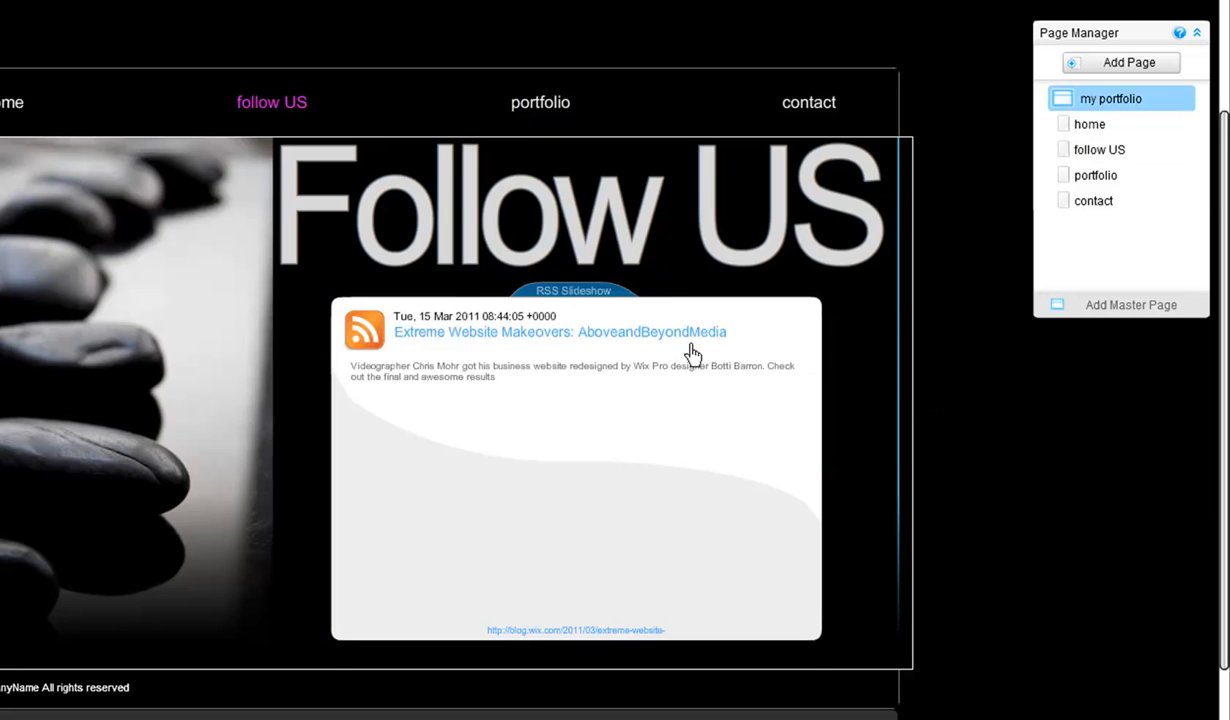
mouse_move(412, 352)
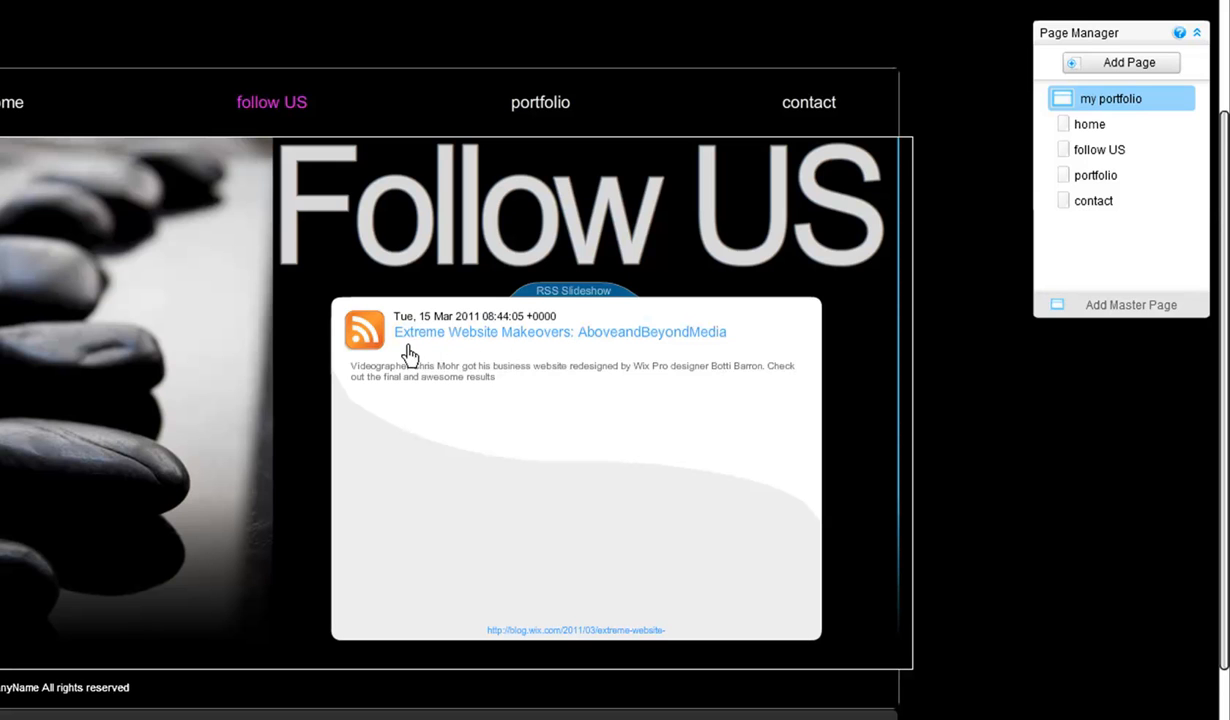
mouse_move(376, 370)
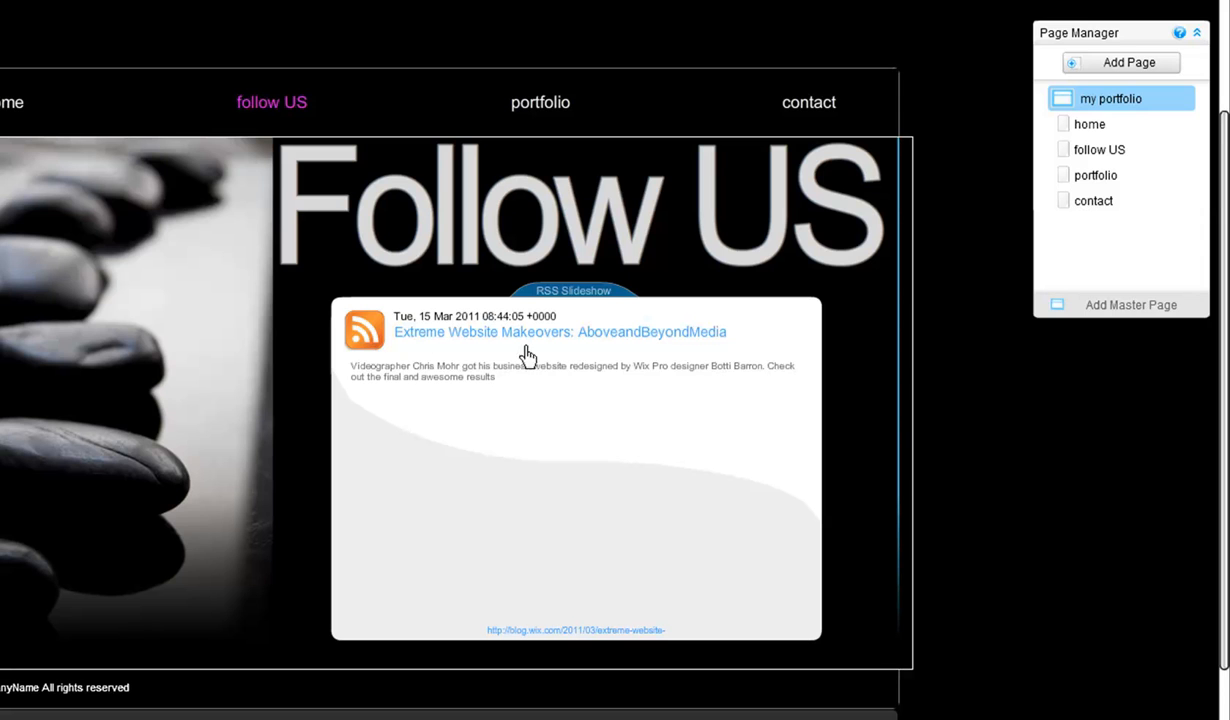
mouse_move(948, 362)
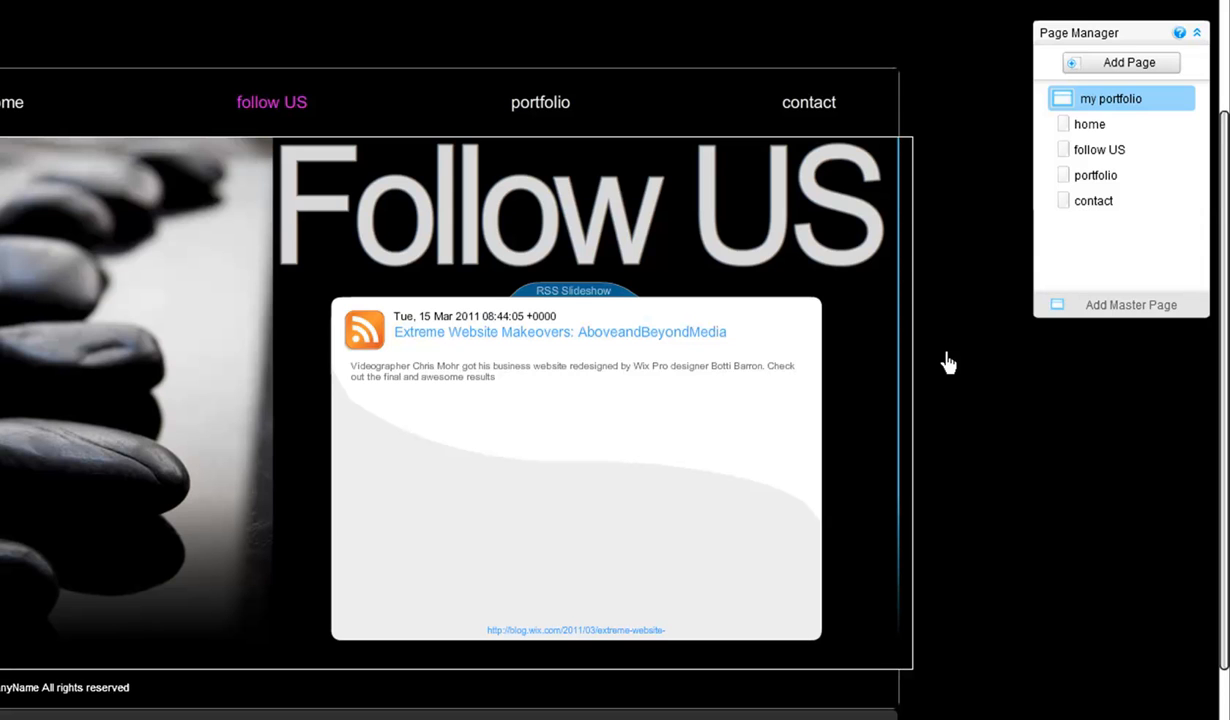
mouse_move(952, 364)
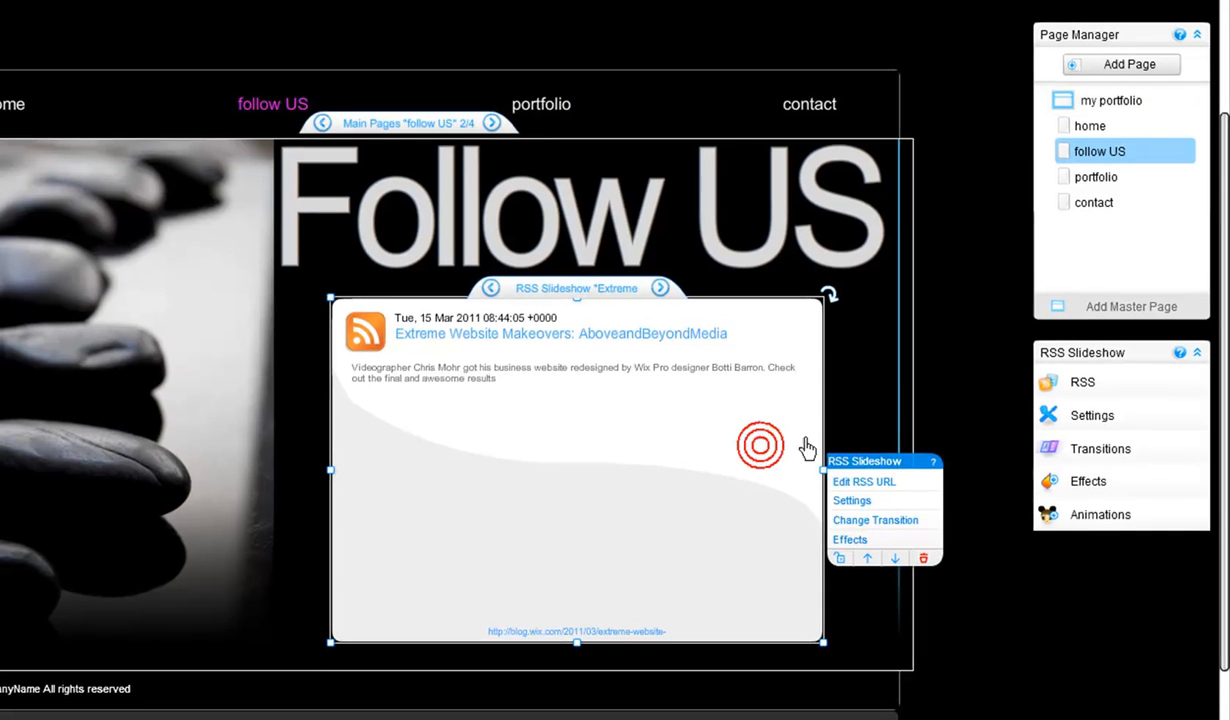
Check the slideshow's feed URL dialog without changes, then save the site
left_click(864, 480)
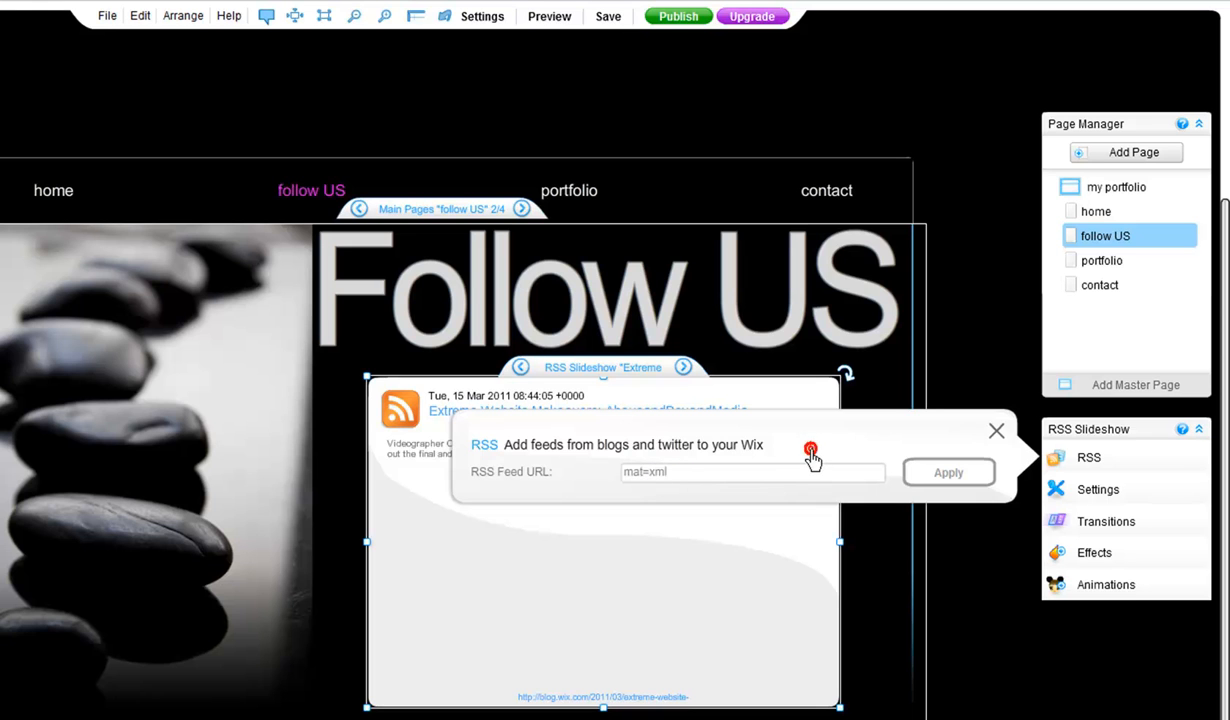
left_click(996, 430)
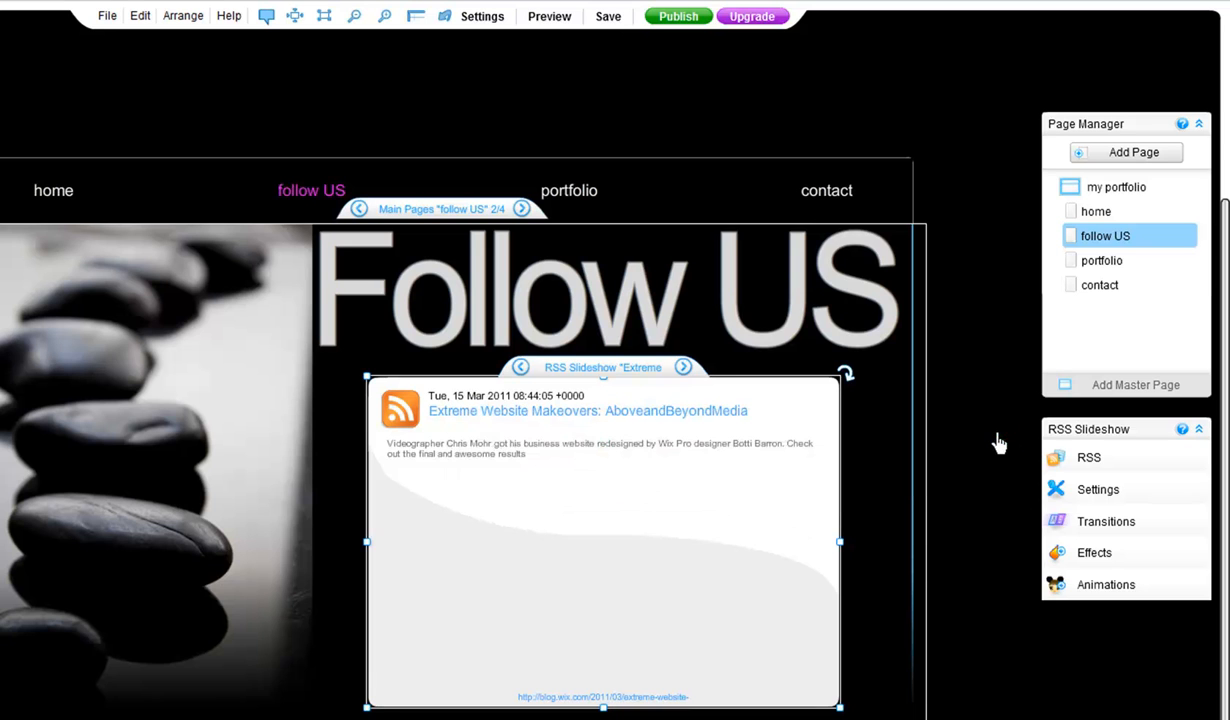
left_click(608, 16)
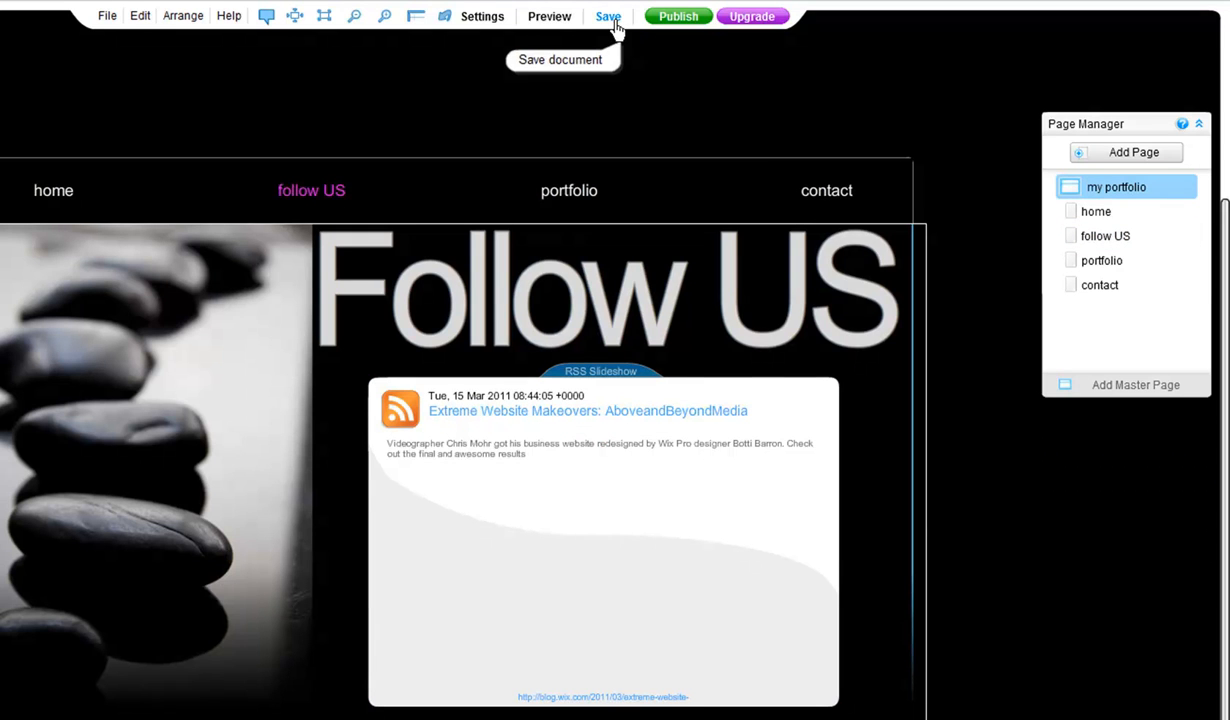